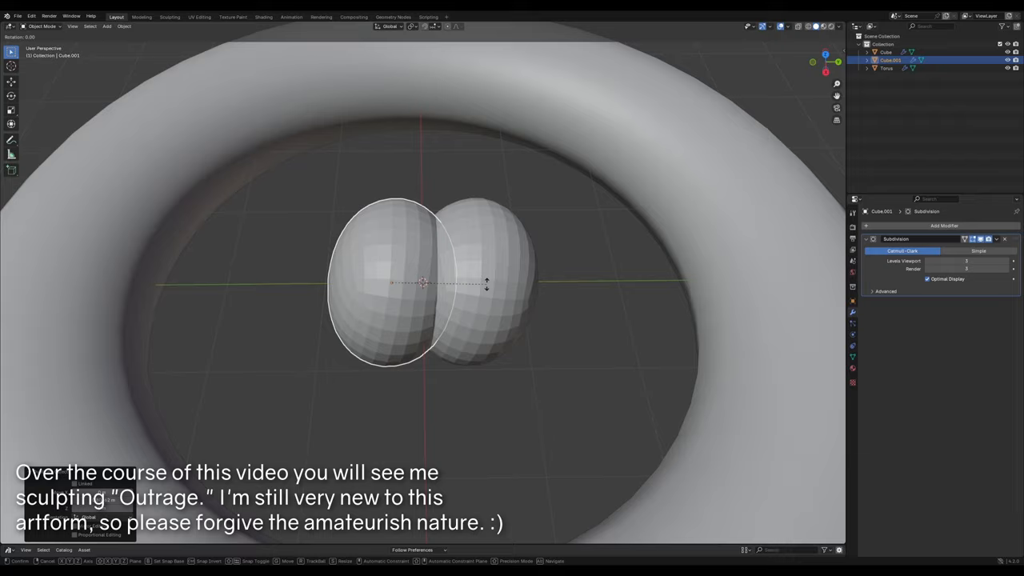
Block out the Face head from subdivided spheres and cubes: cranium, ears, muzzle and jaw
key(Tab)
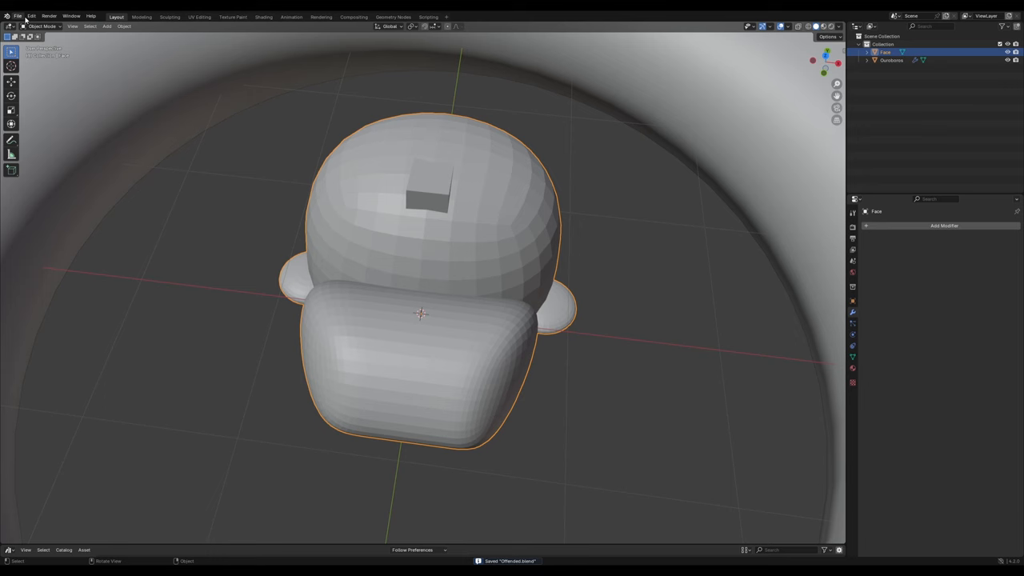
Smooth the Face head and neck with Dyntopo sculpting and carve rough ear detail
click(42, 25)
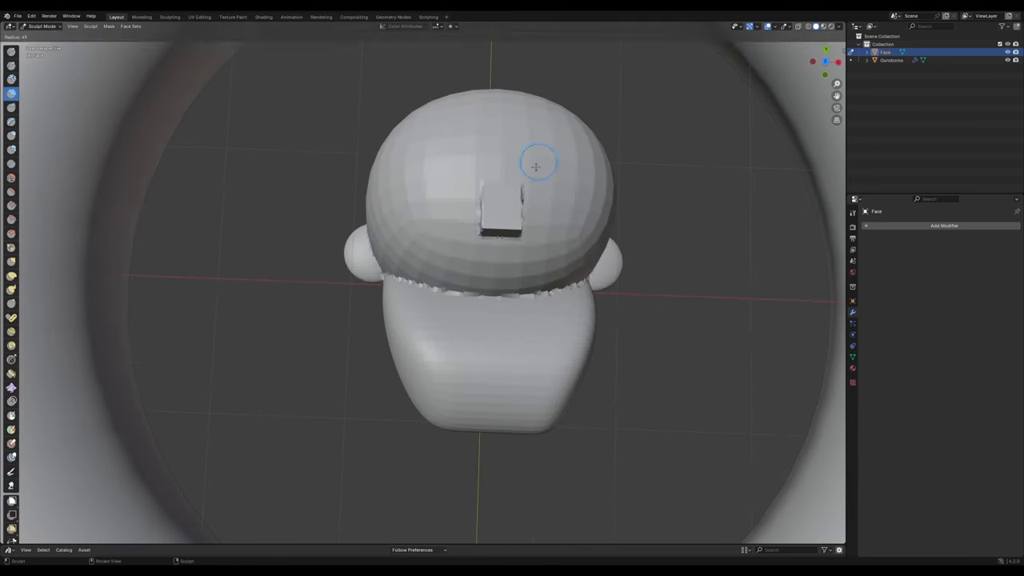
drag(536, 164, 448, 332)
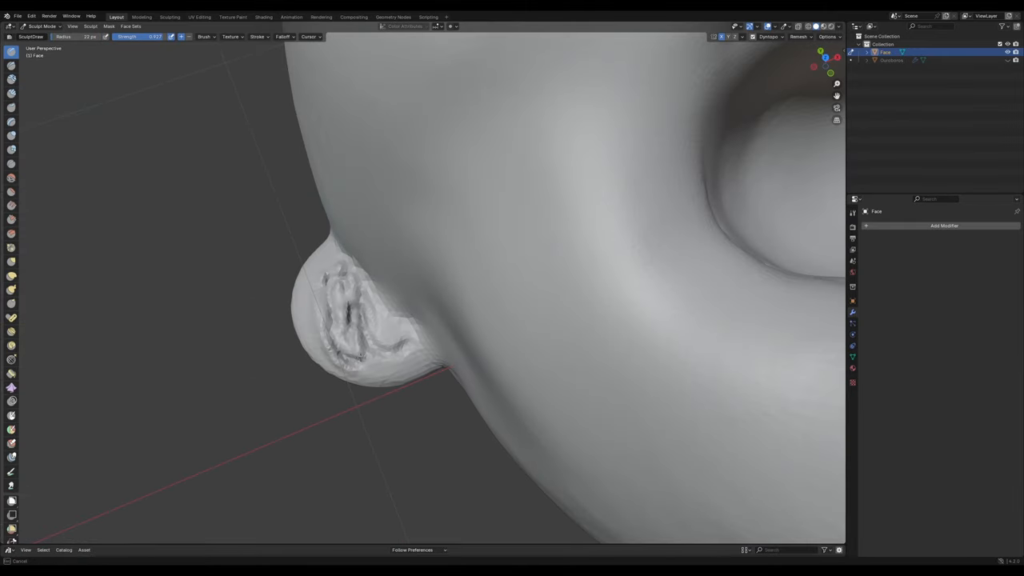
Sculpt an open screaming mouth with teeth, tongue, nose and ears, and add Eyes spheres
drag(344, 320, 359, 336)
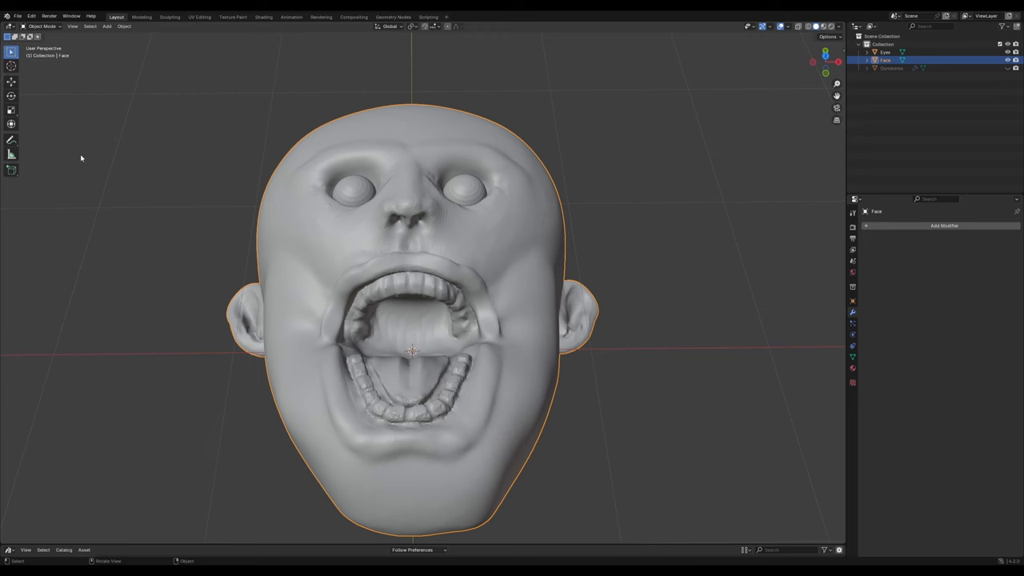
Hide Face and Eyes, then rough out the Ouroboros ring and two-lobed head with Clay Strips
click(42, 25)
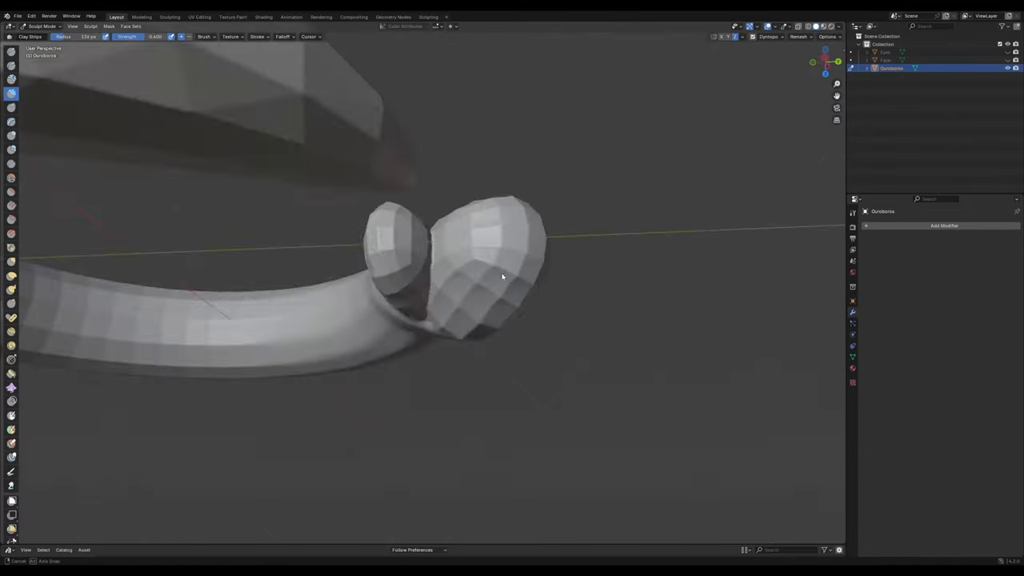
Carve the snake's fanged jaws, eye socket and tapered tail, then add a flattened cone
drag(502, 277, 552, 299)
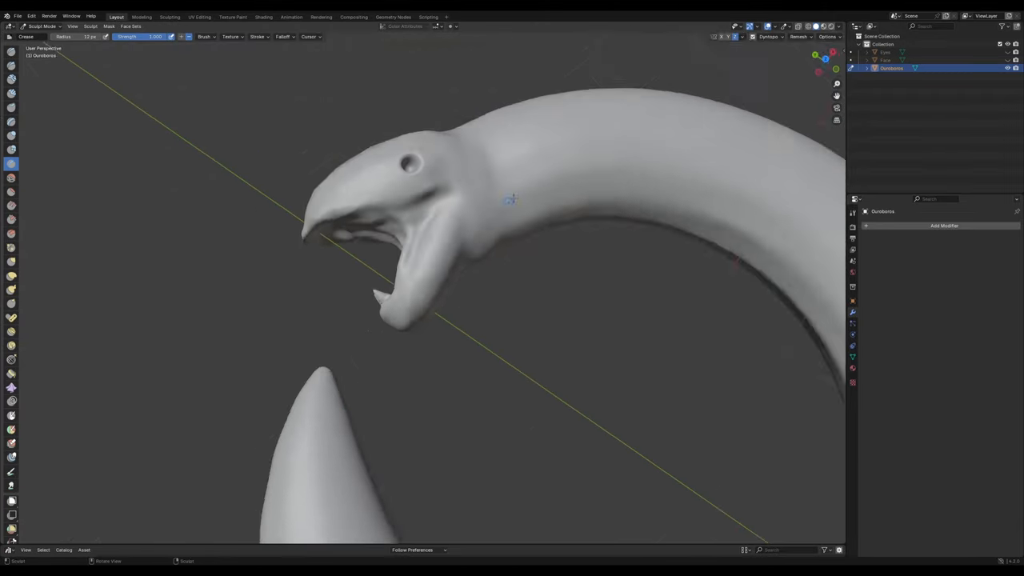
click(769, 36)
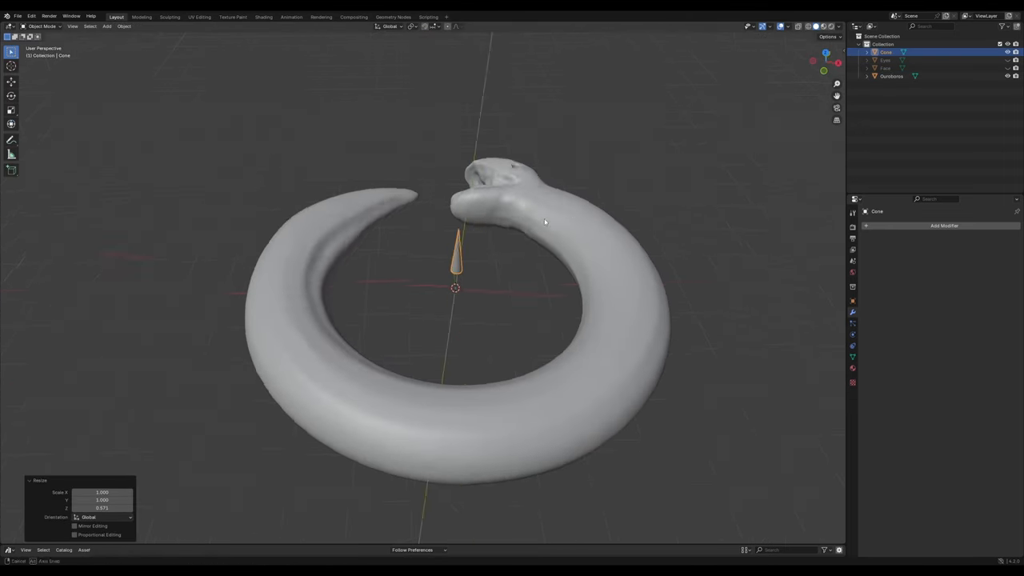
Shape the cone into a curved Fang mirrored across Ouroboros, and add Decimate to Ouroboros
key(Tab)
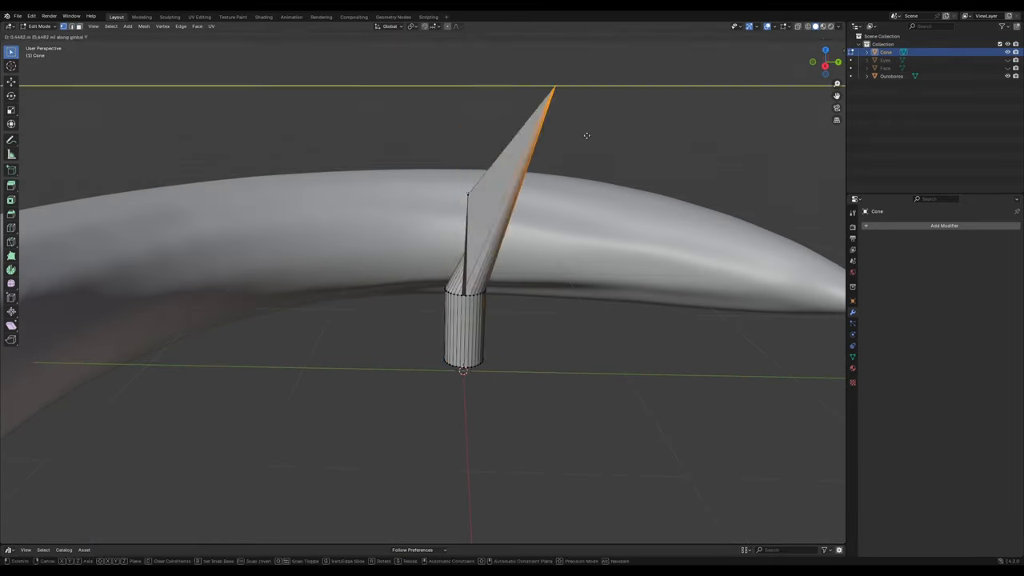
key(Tab)
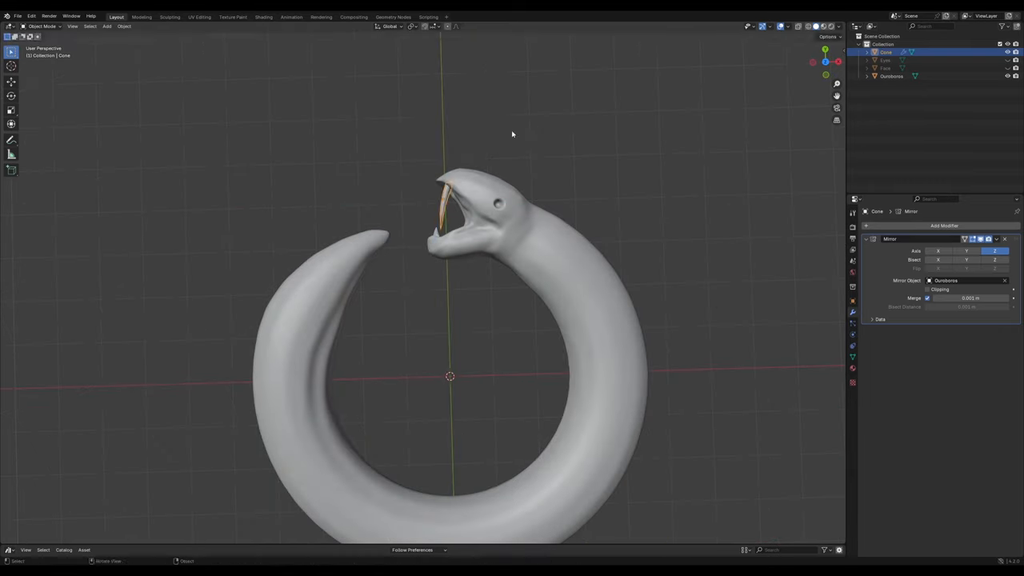
key(s)
text(Fang)
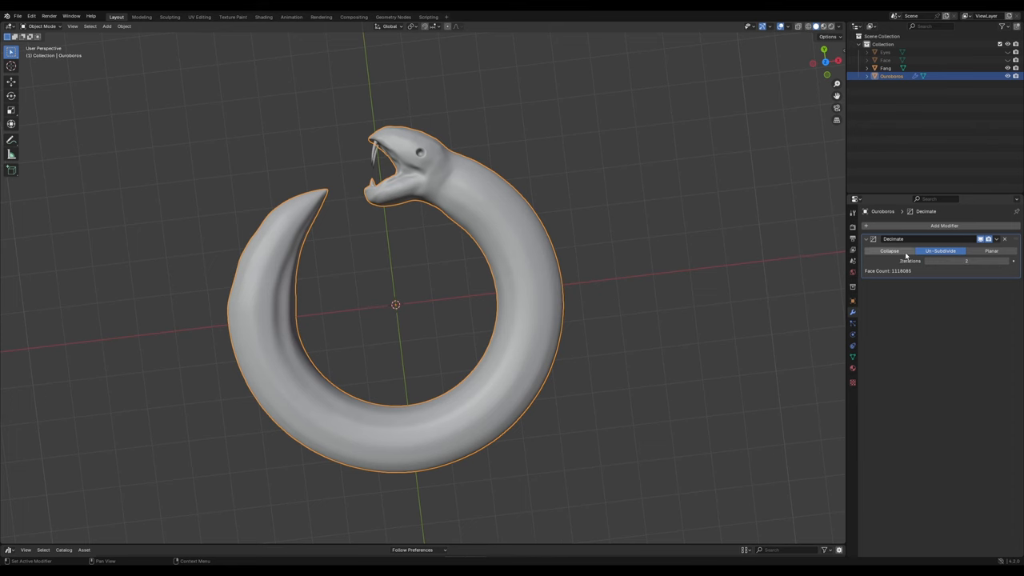
Apply the Ouroboros Decimate modifier using Un-Subdivide iterations
click(888, 251)
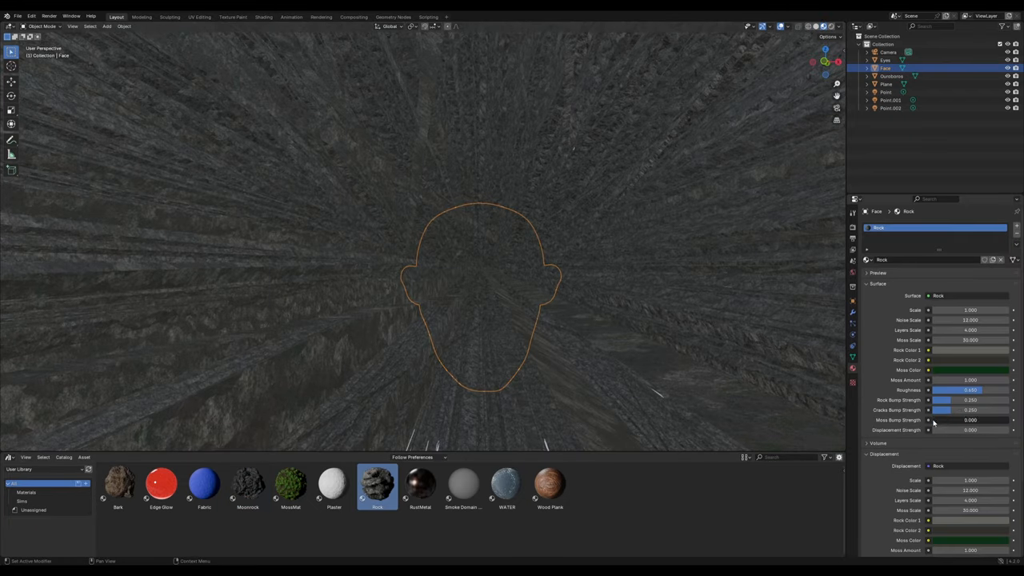
Drop the Rock asset onto Face and review its moss and bump Surface settings
scroll(down, 3)
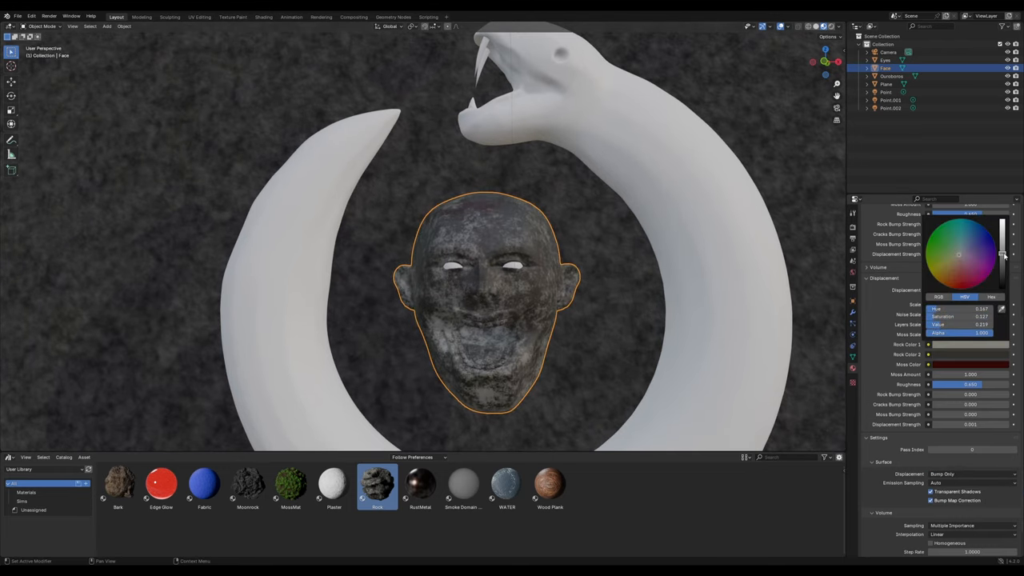
Lower the Face Rock Displacement Strength to 0.001 and darken its Rock and Moss colours
click(890, 76)
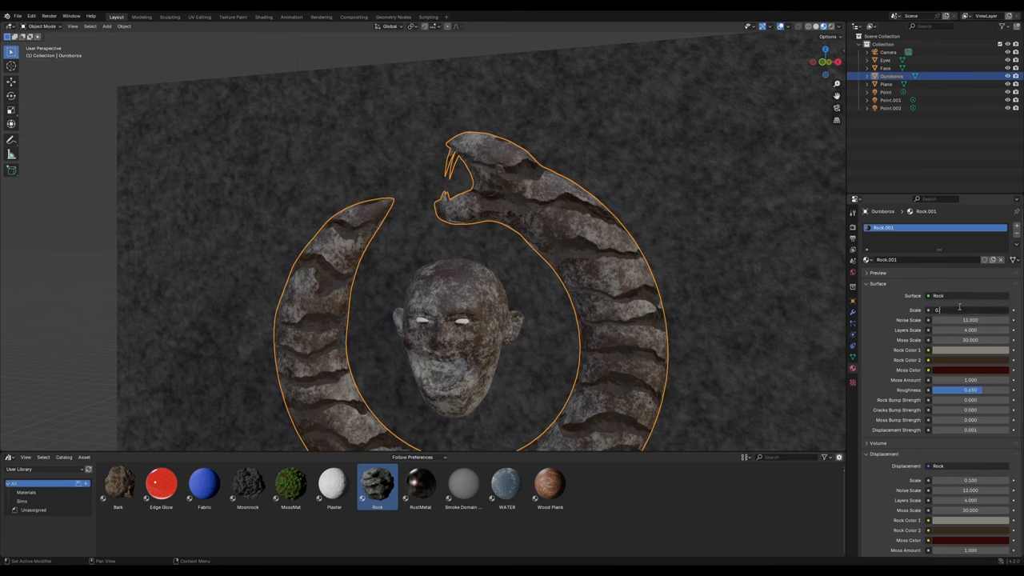
Enter 0.0018 and adjust the Ouroboros rock Layers Scale, then give Eyes a red emission glow
text(0.0018)
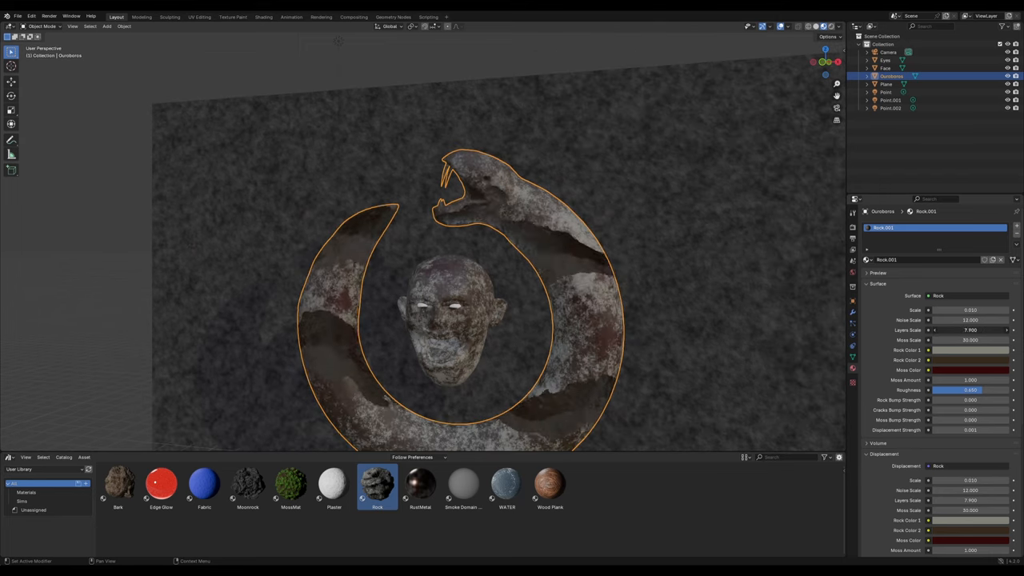
drag(970, 319, 957, 320)
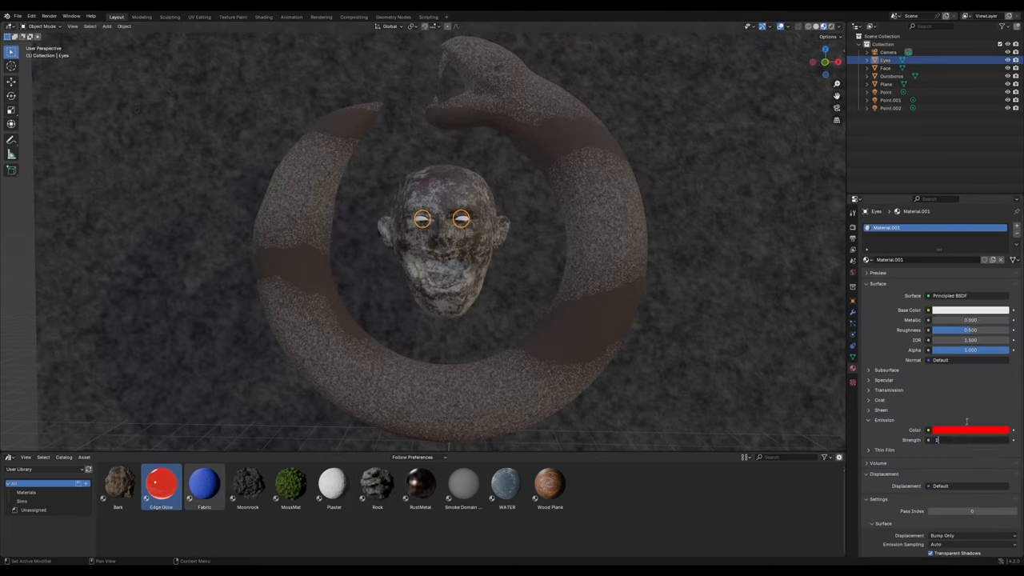
Make the eyes' Base Color red and tint the snake's RustMetal material toward green
click(970, 430)
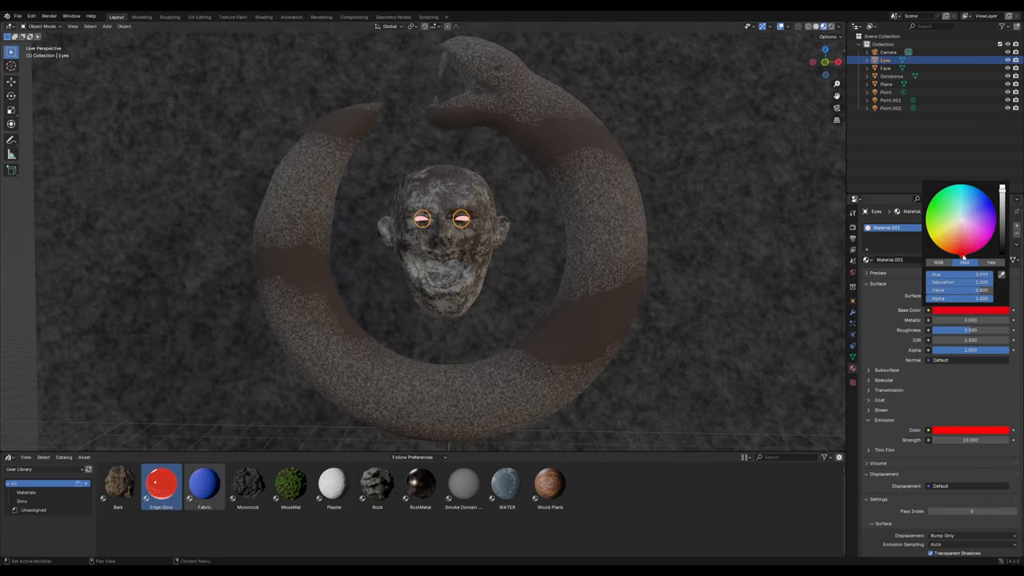
click(885, 67)
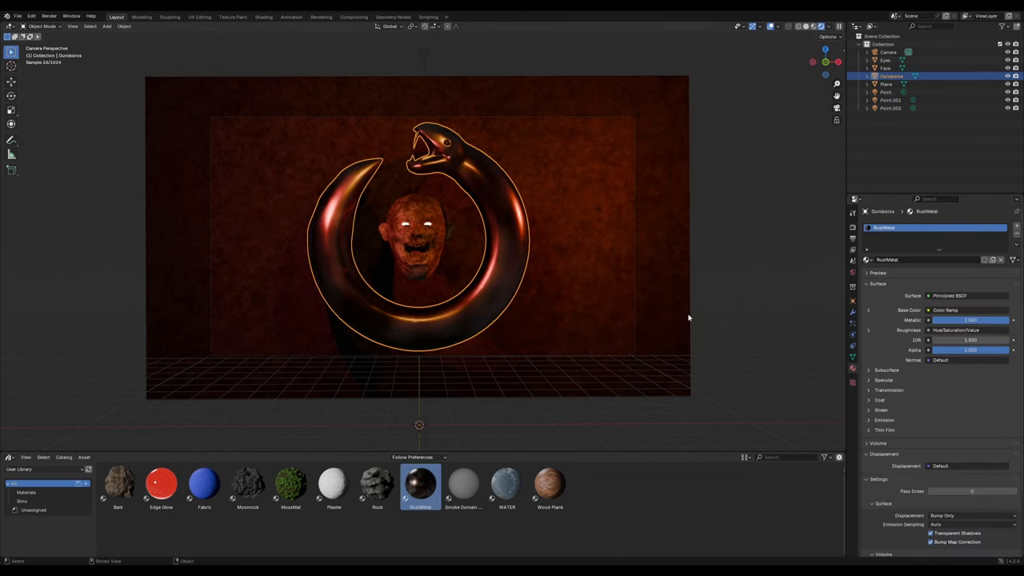
click(290, 484)
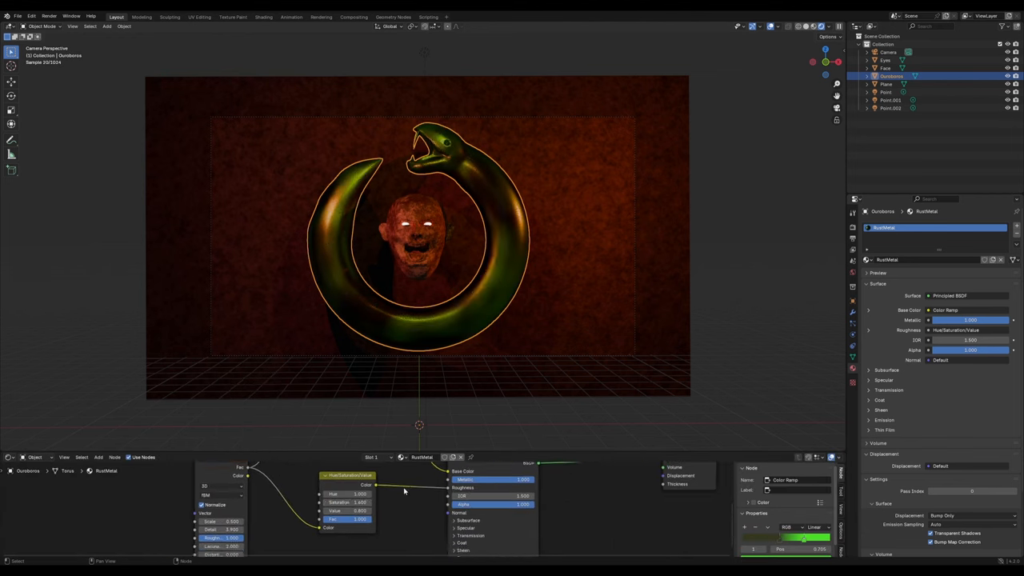
click(886, 84)
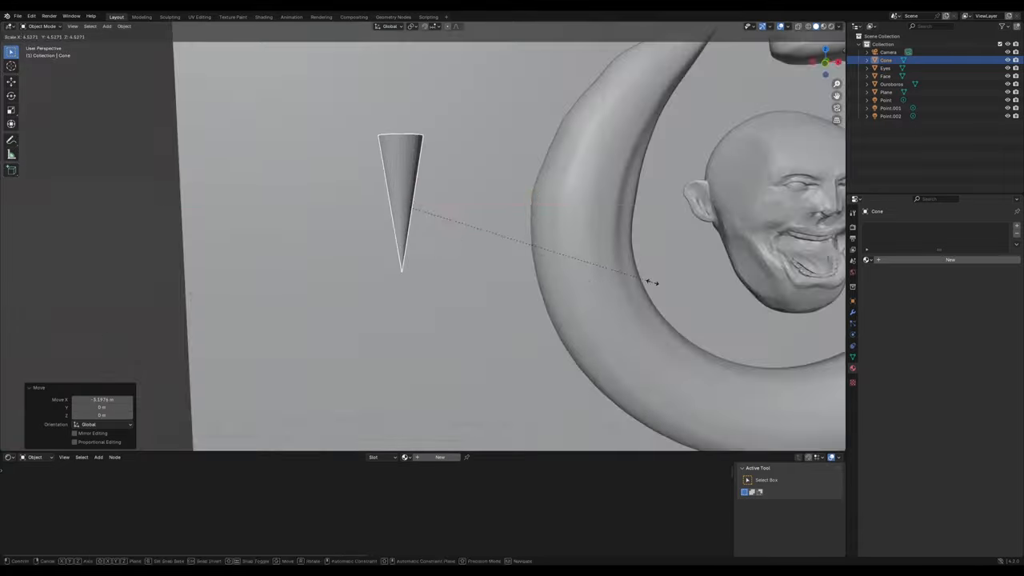
Place the first cone torch left of the snake and add a mesh piece for it
click(964, 280)
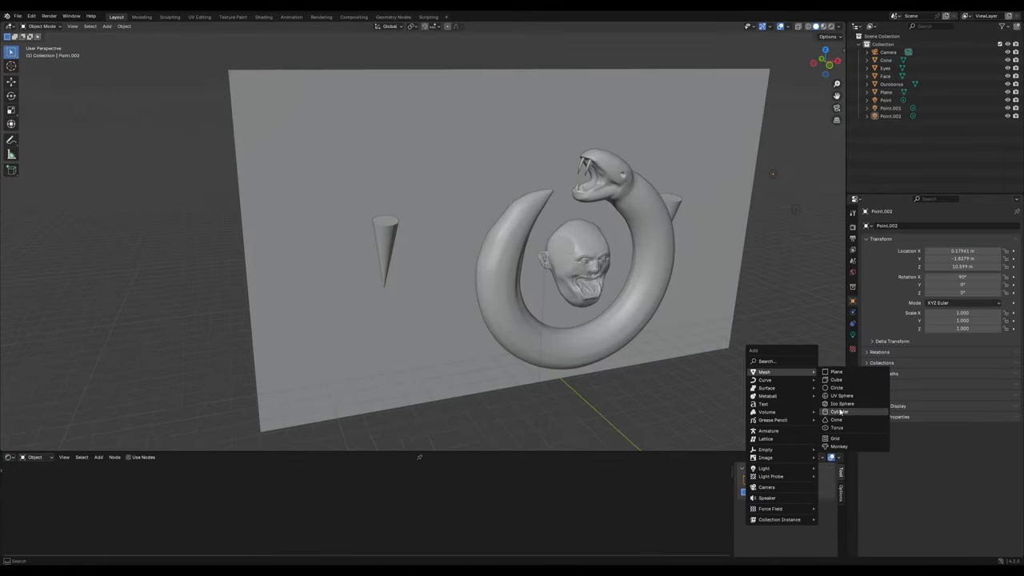
click(842, 395)
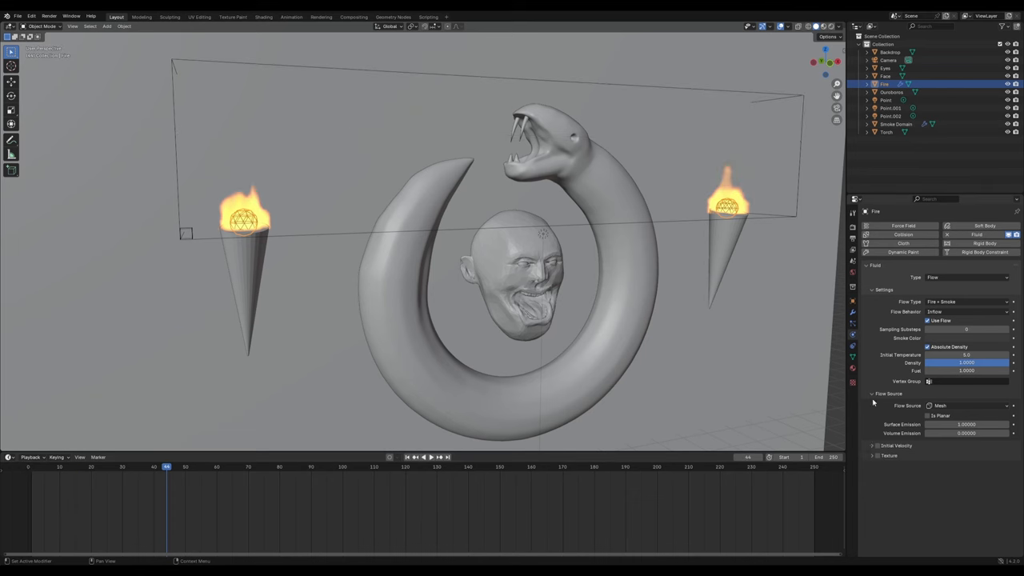
Set the Smoke Domain's Cache End to frame 50 and show the Asset Browser below
click(895, 124)
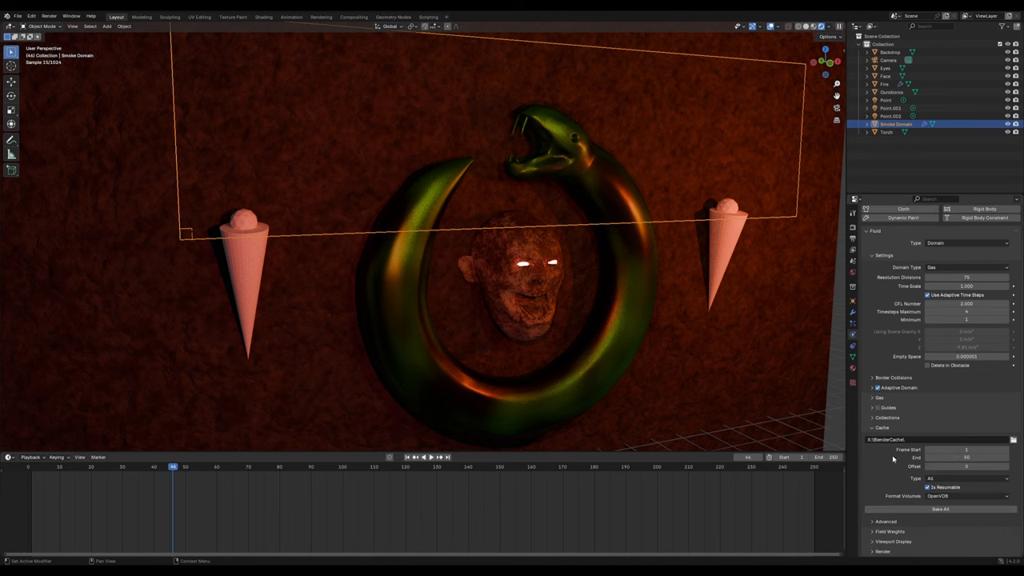
click(940, 508)
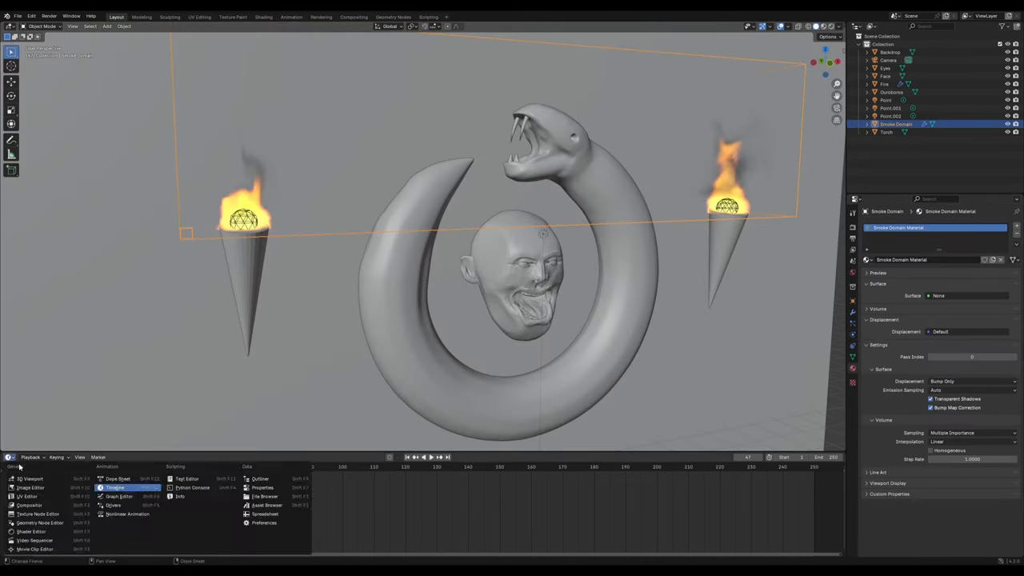
click(267, 505)
text(mi)
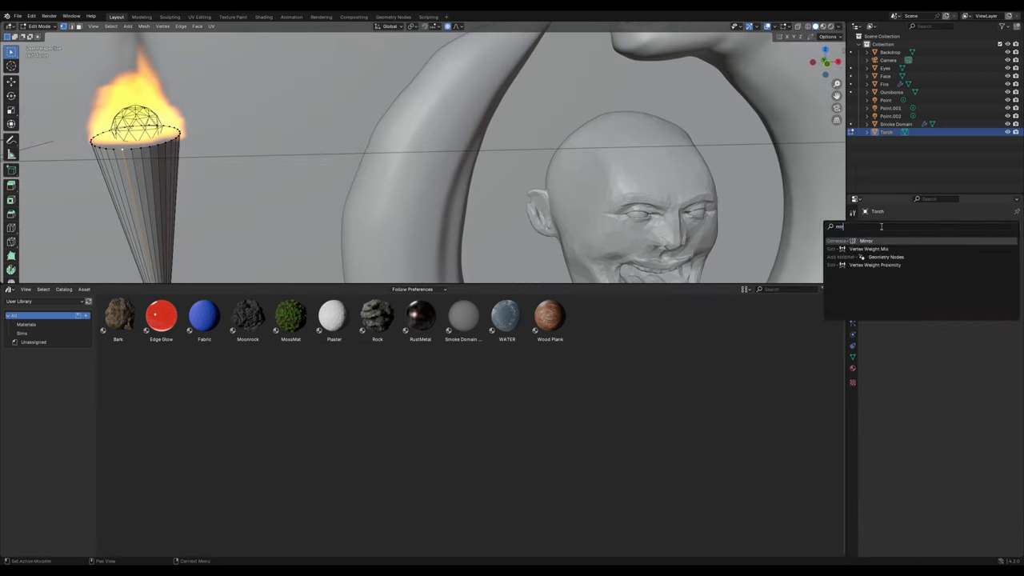
Add a Mirror modifier to the Torch and enter Edit Mode on its mesh
click(865, 240)
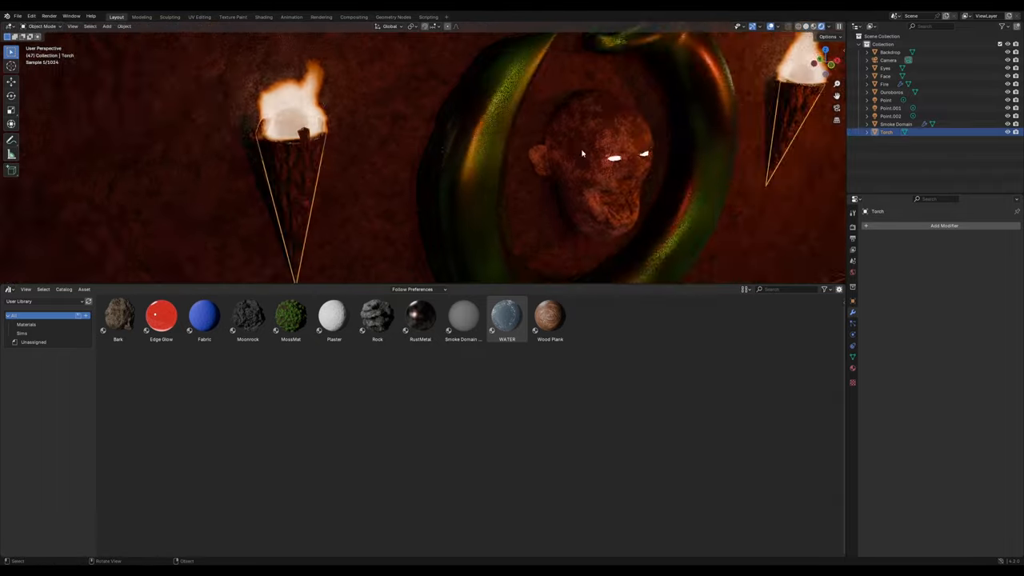
key(Tab)
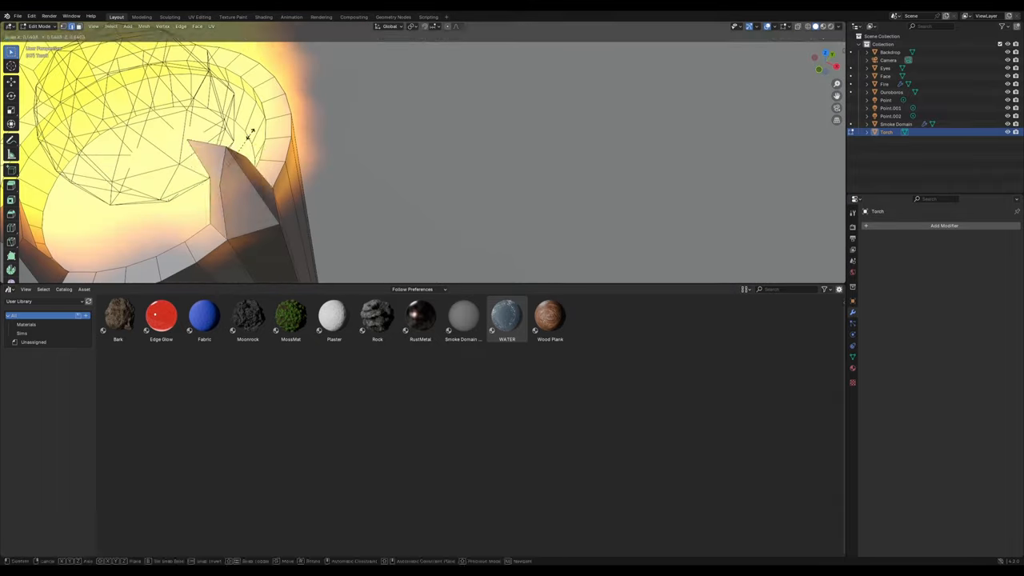